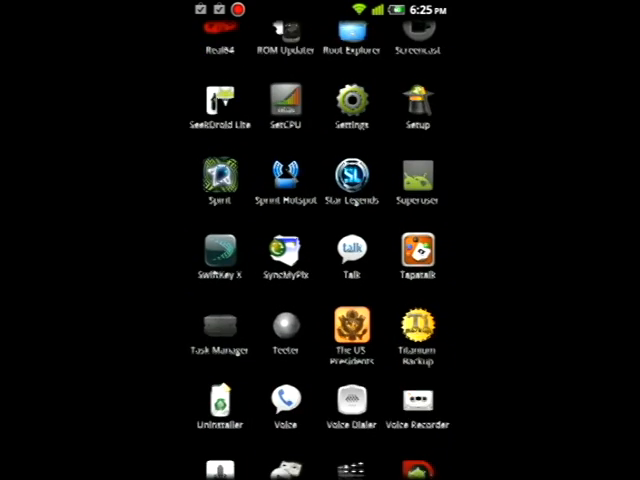
- Scroll the app drawer to reach and launch Google+
scroll("down", 3)
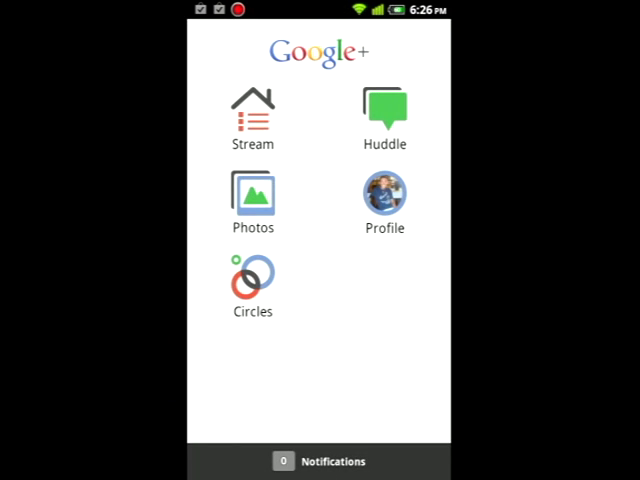
- Browse down the All circles stream of posts before moving to Plume
left_click(252, 112)
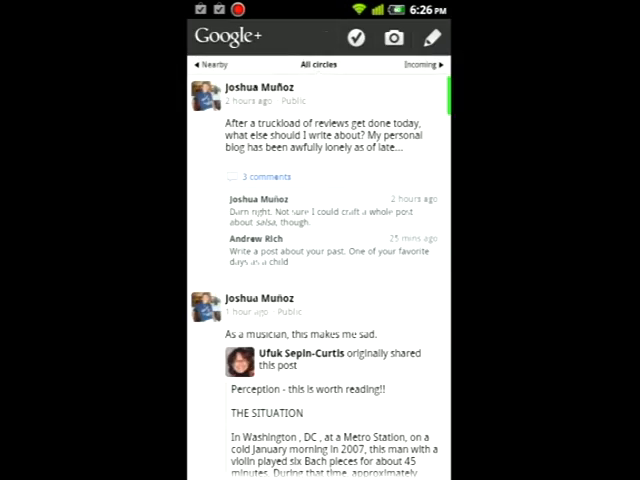
scroll("down", 3)
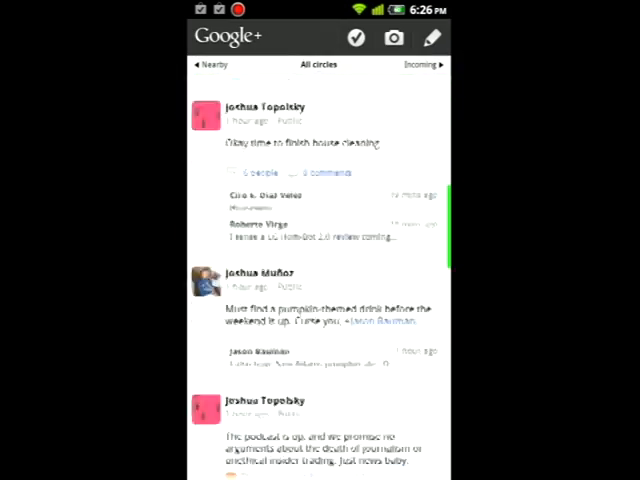
scroll("down", 3)
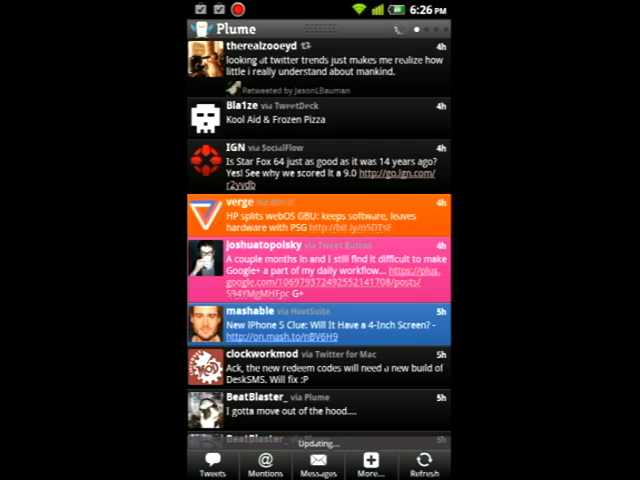
- Read further down the Plume tweet timeline while it refreshes
scroll("down", 3)
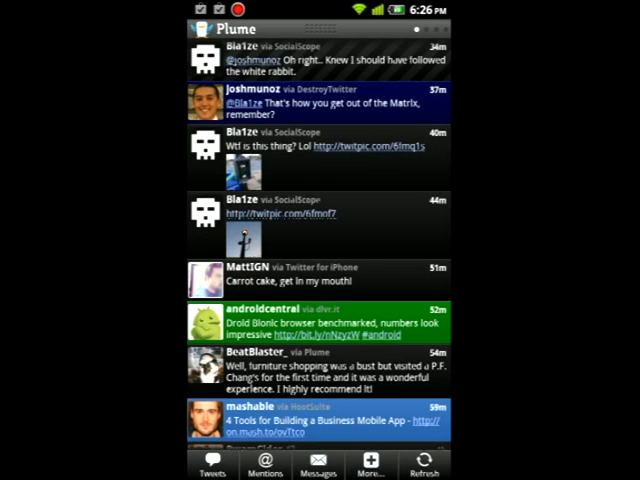
scroll("down", 3)
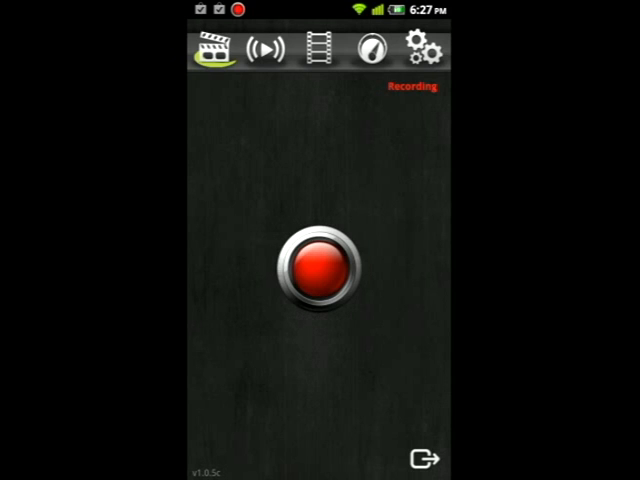
- View the recording settings, the 29058 benchmark score, and the under-construction streaming section
left_click(432, 46)
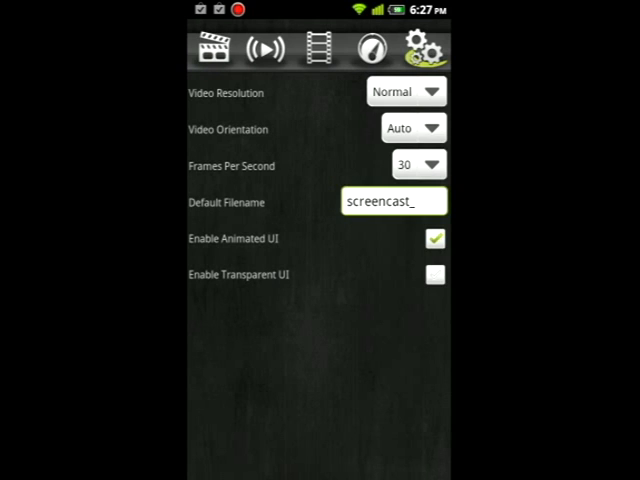
left_click(376, 50)
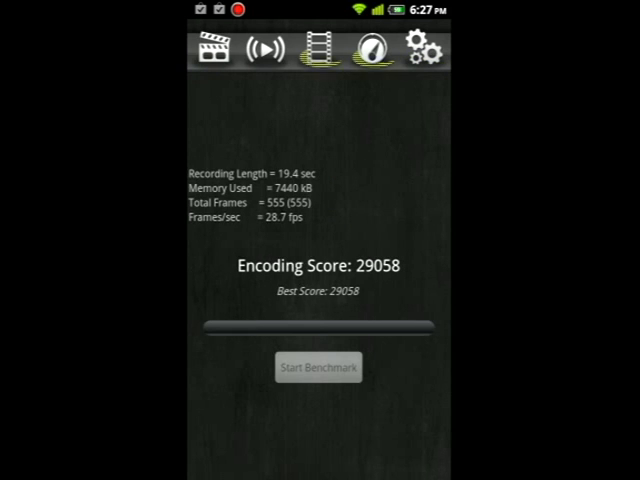
left_click(268, 50)
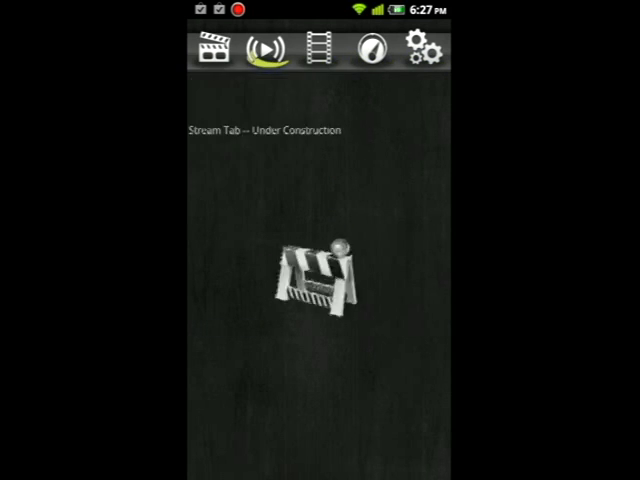